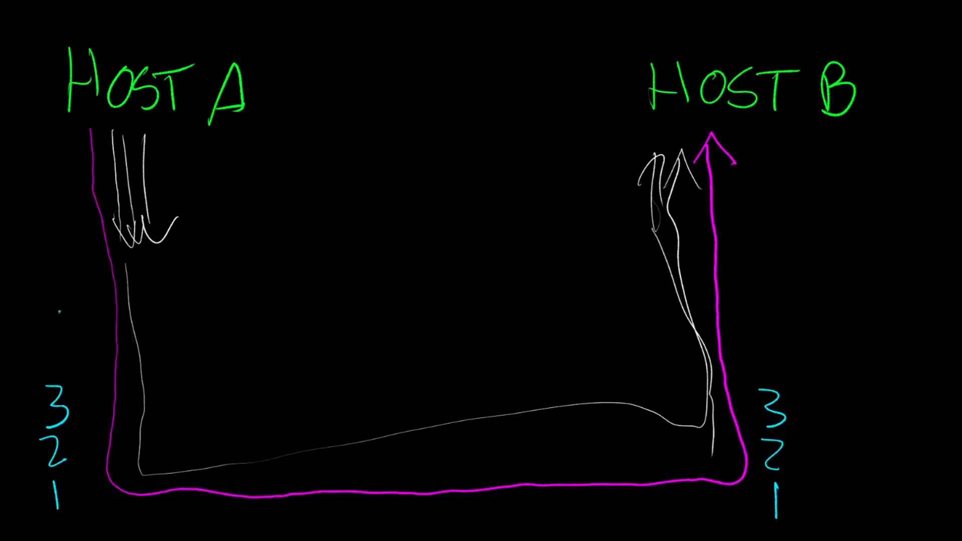
Write layer 4 on both hosts' stacks and handwrite 'PORTS' beside Host A's layer 4.
text(4)
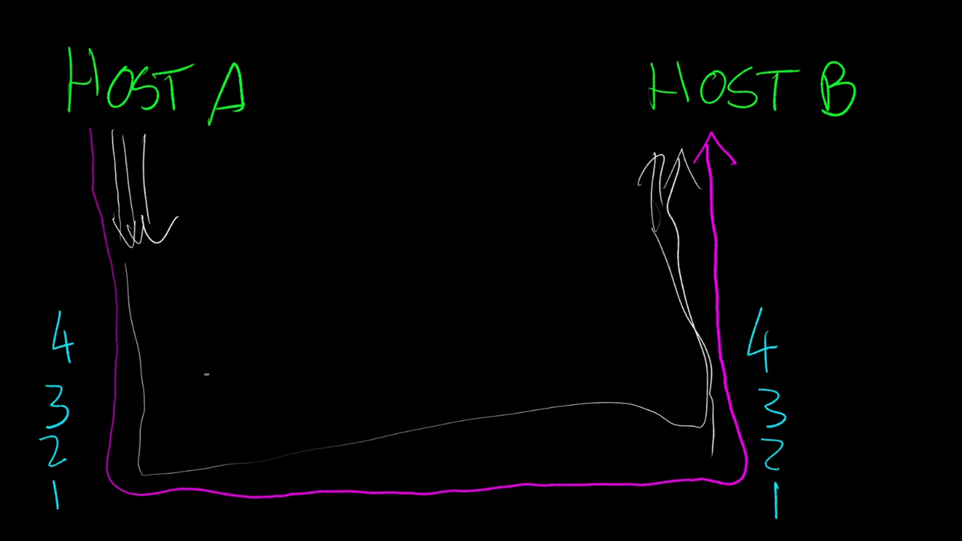
text(PO)
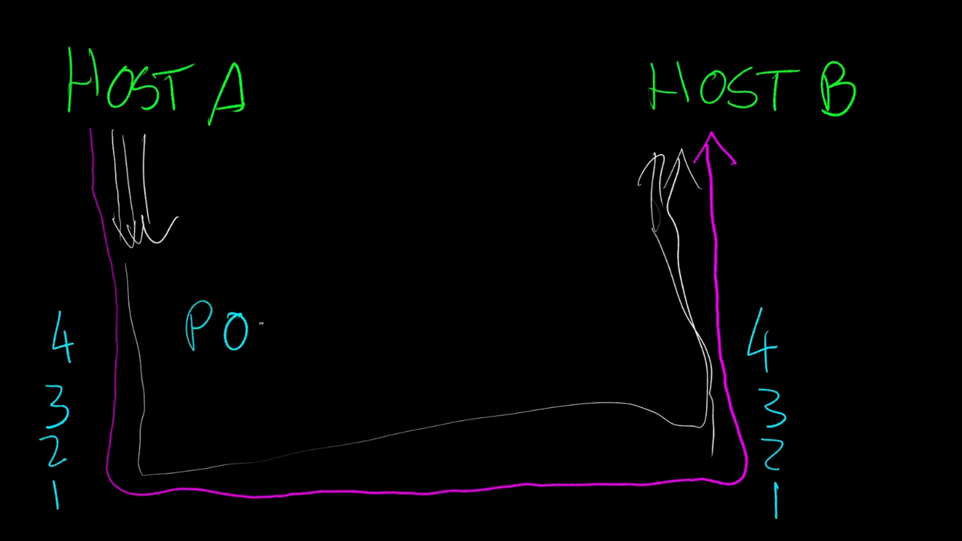
text(RTS)
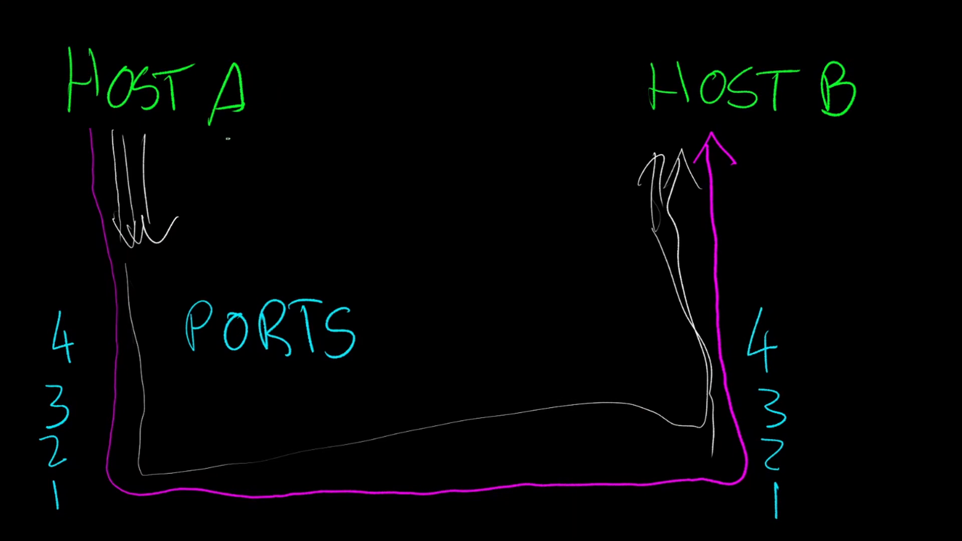
drag(221, 154, 221, 129)
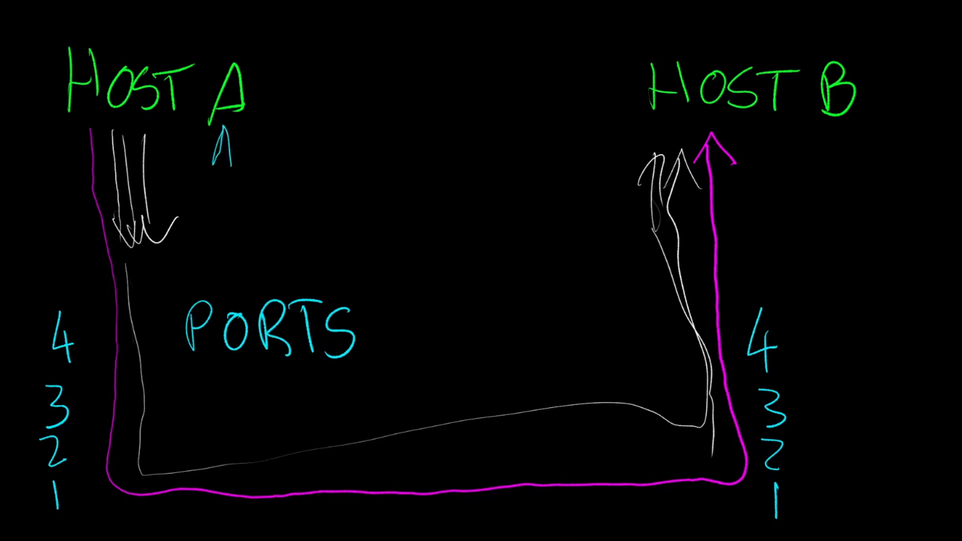
Handwrite 'Application 1', 'App 2' and 'App 3' at Host A, with a cyan path to Host B.
text(Appl.)
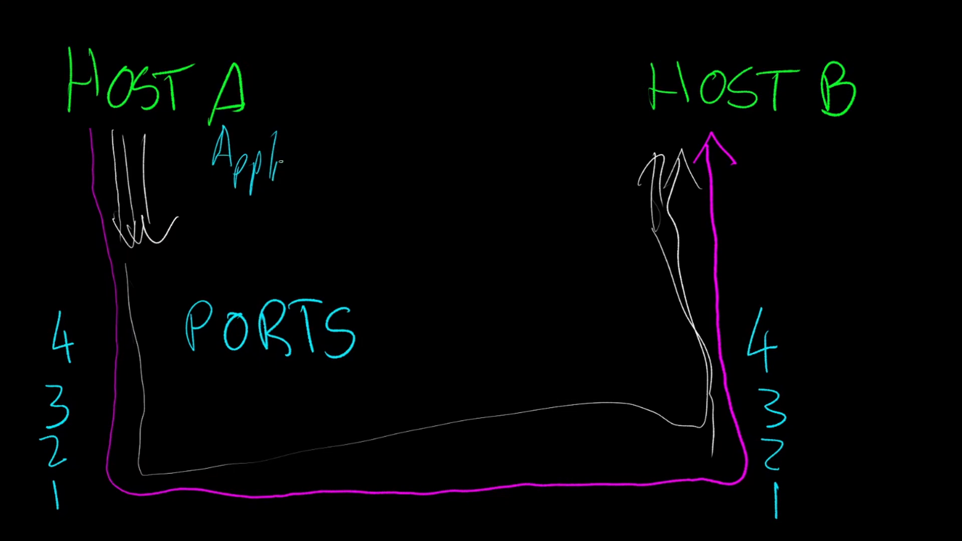
text(ication 1)
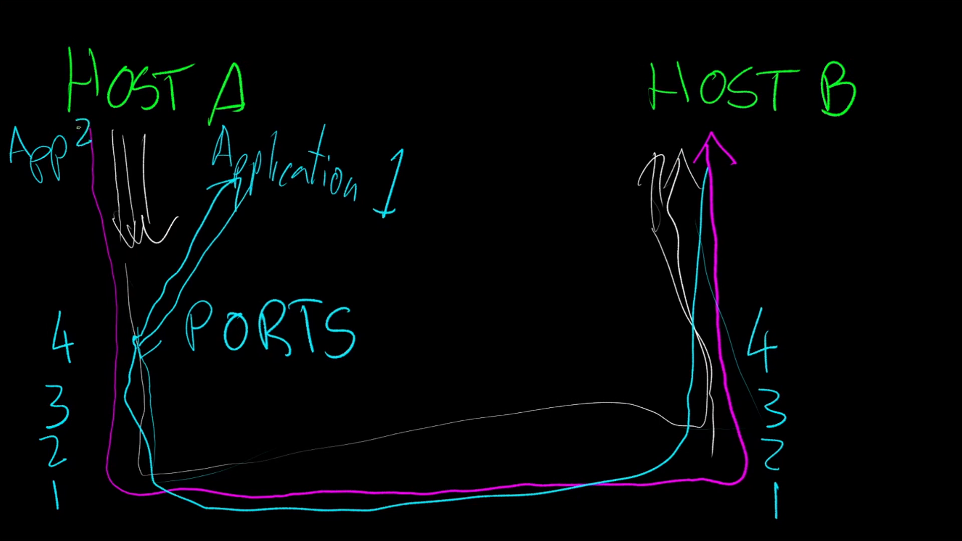
text(App 3)
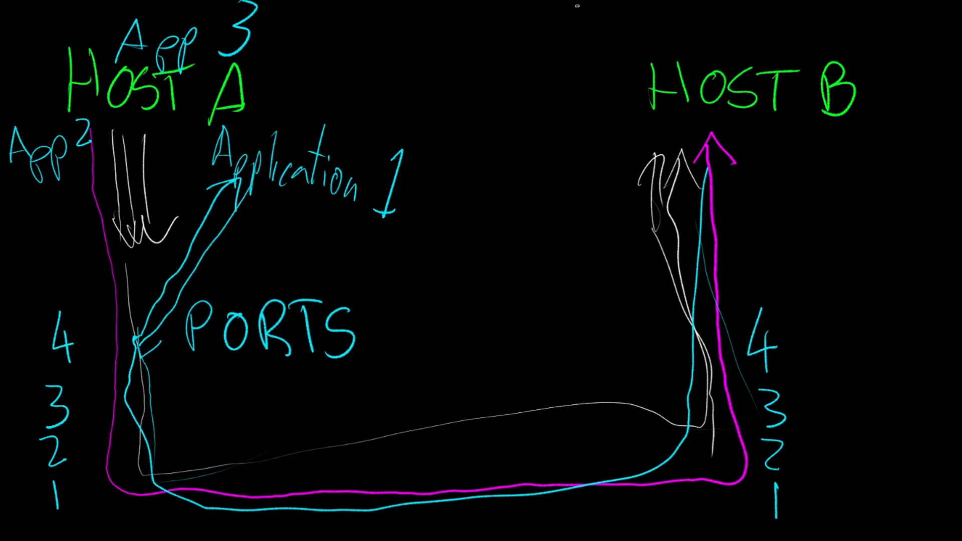
Write App1, App2, App3 above Host B, then draw yellow from Host A's App 2 along the bottom.
text(App)
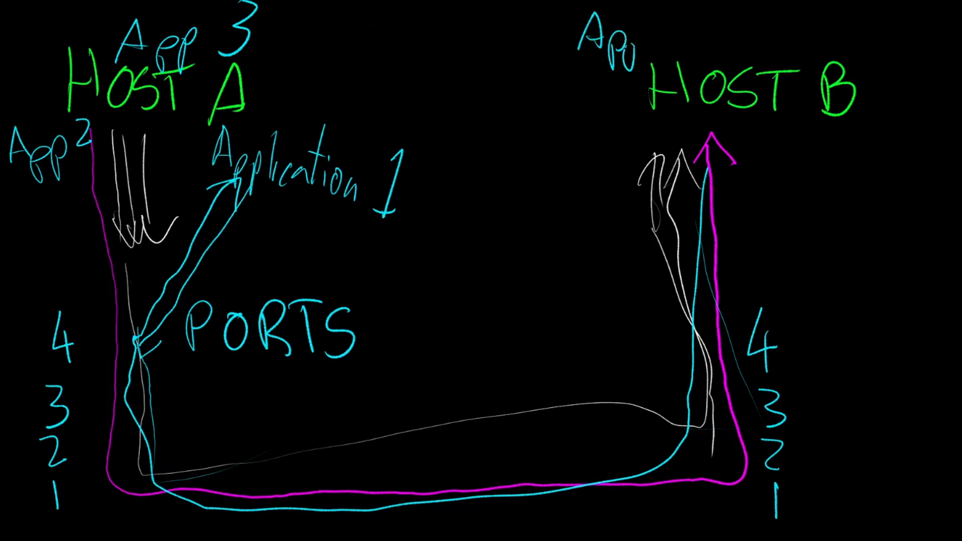
text(App1)
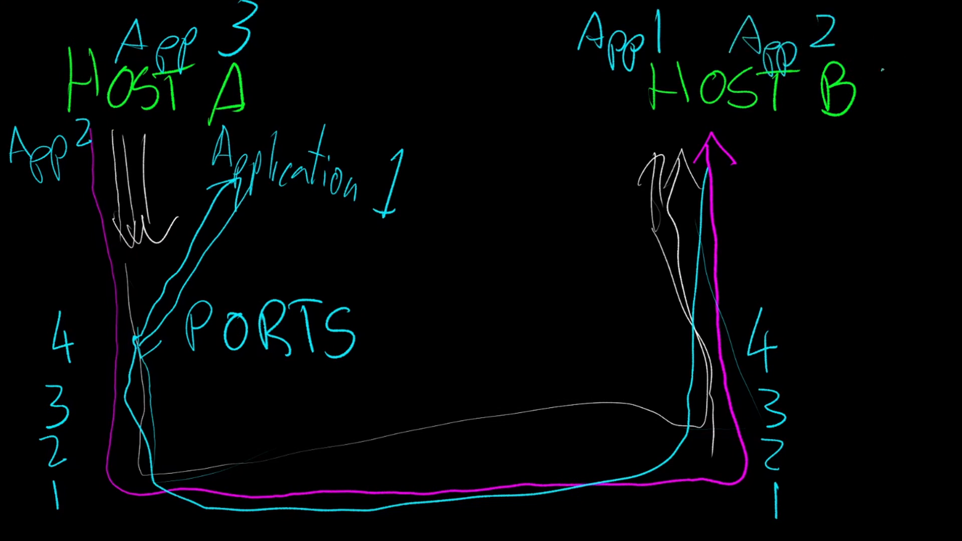
text(App)
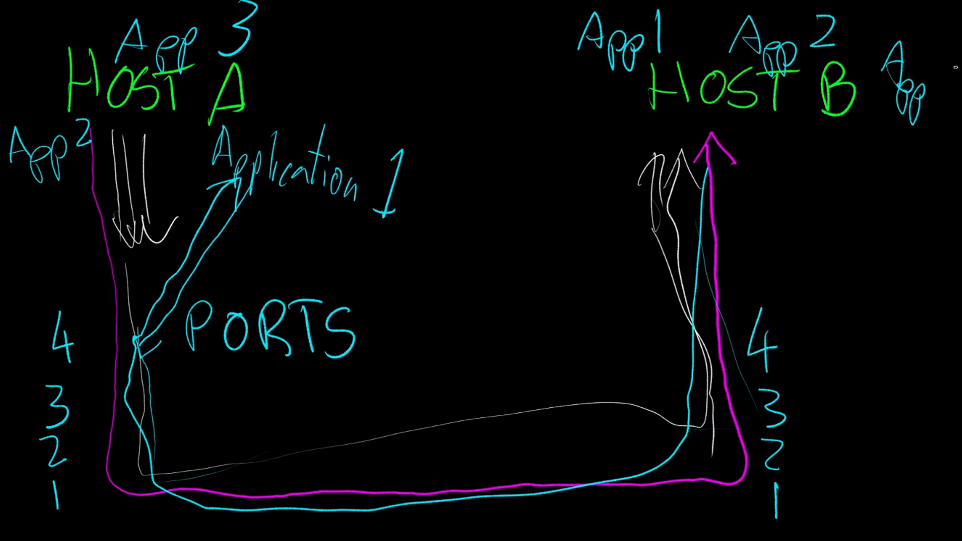
text(3)
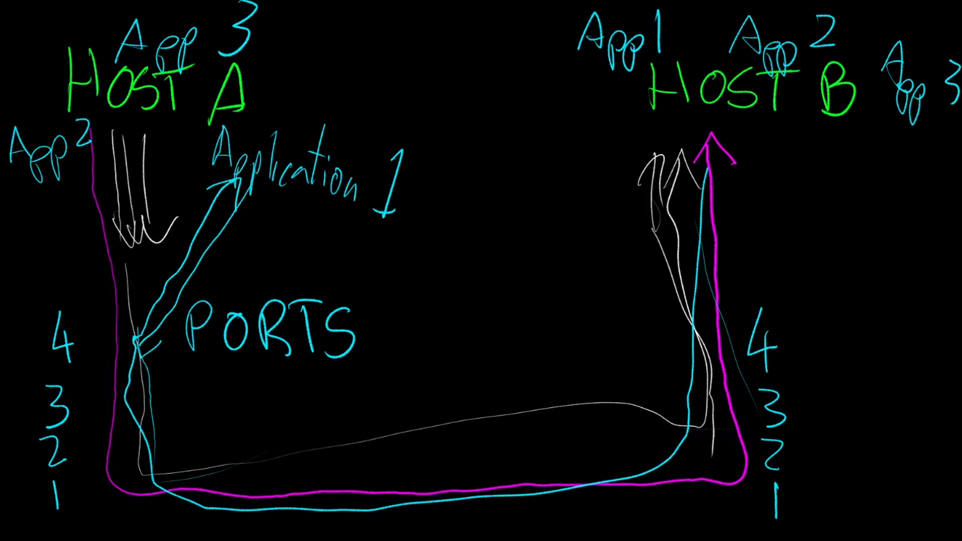
drag(57, 187, 86, 277)
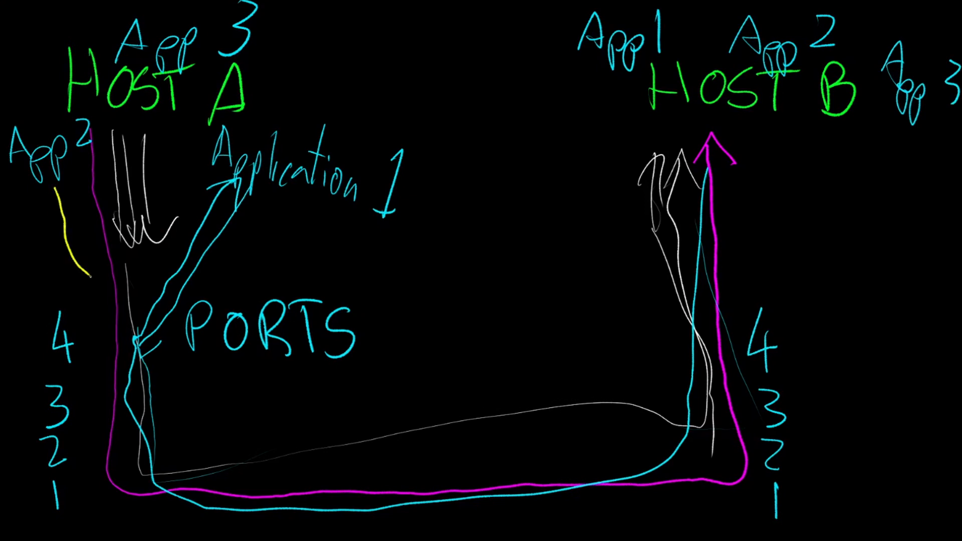
drag(85, 270, 319, 427)
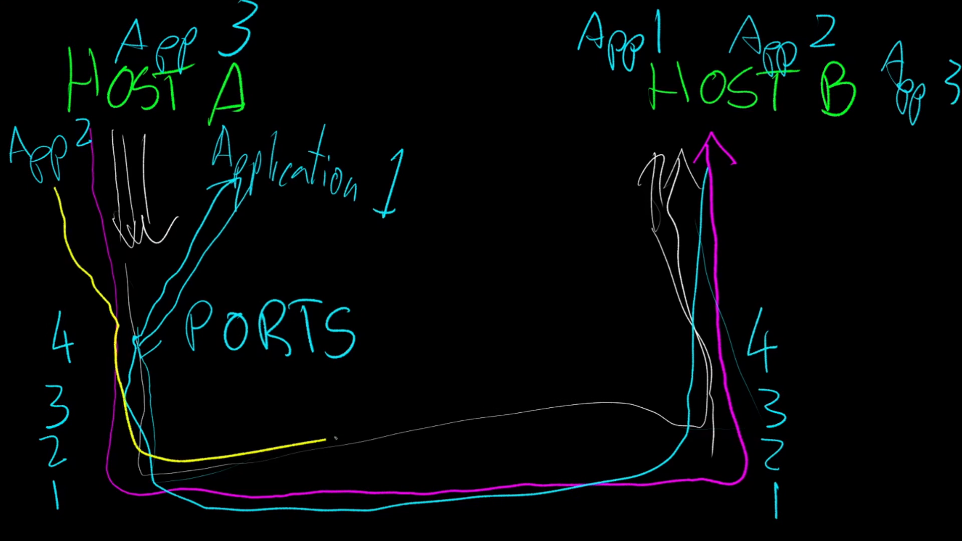